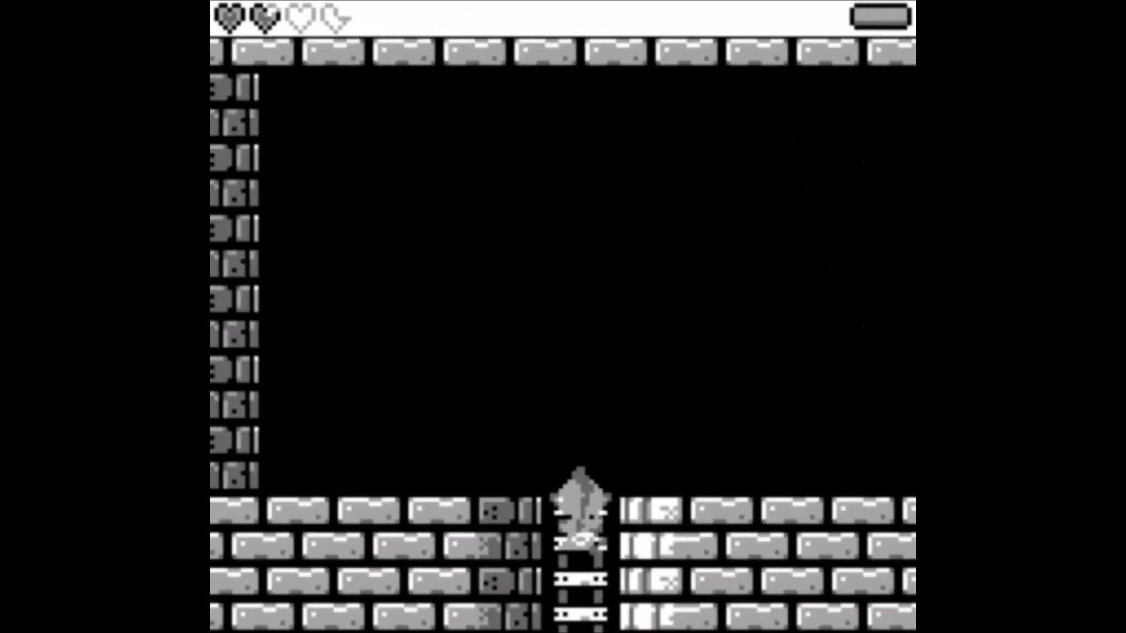
Step: Move through the dungeon, then select the Power Fragment in the inventory showing 282 coins
{"action": "key", "text": "Right"}
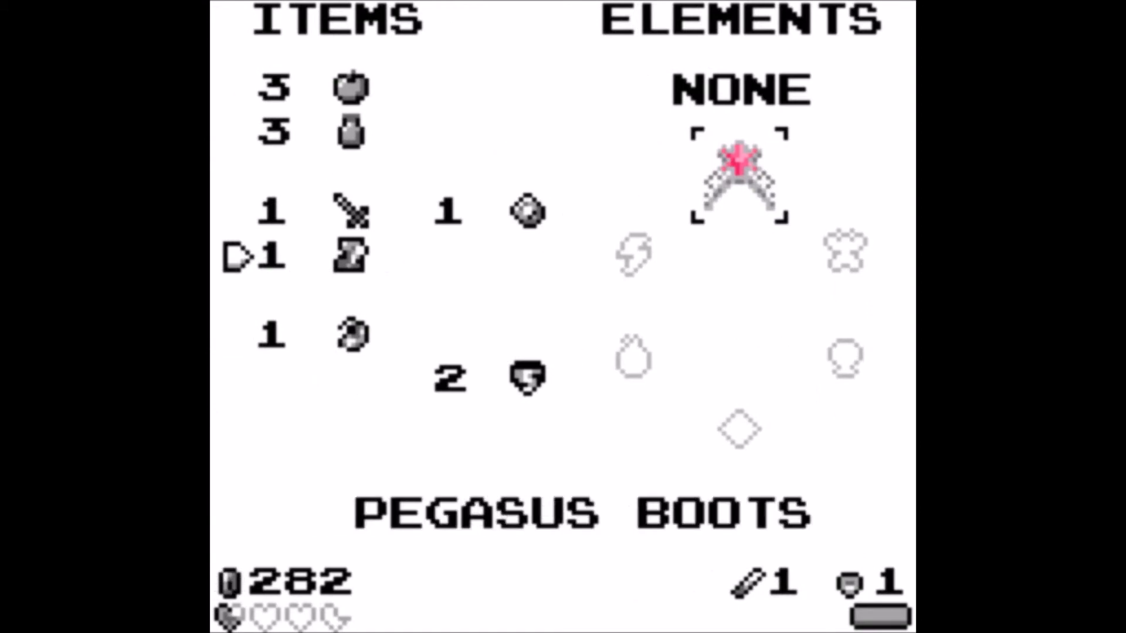
{"action": "key", "text": "Up"}
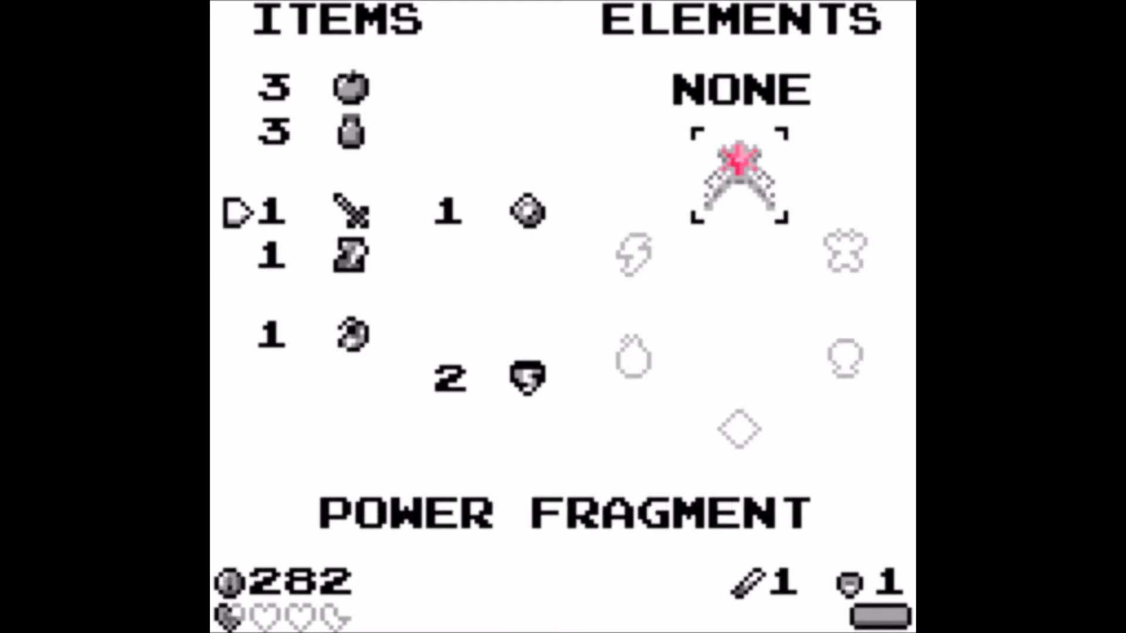